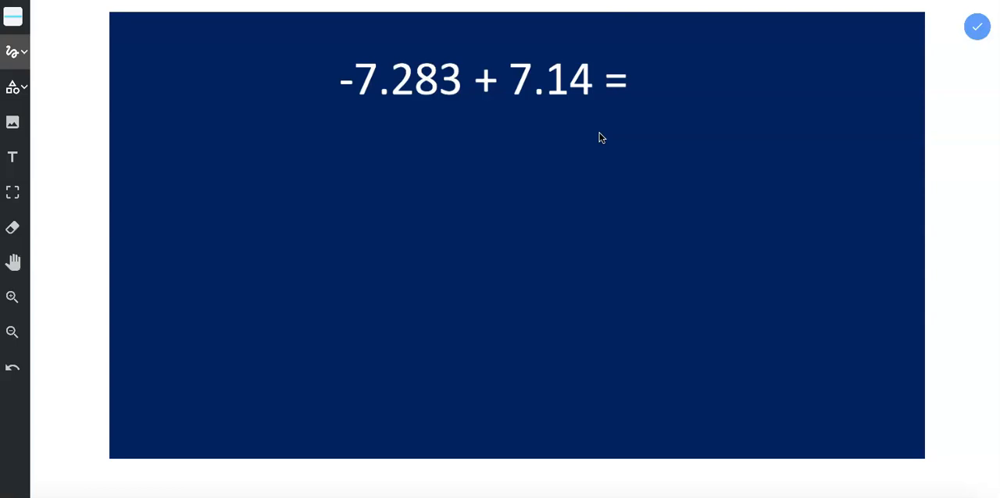
Handwrite |-7.283| = 7.283 and |7.14| = 7.14 below the equation
left_click(488, 227)
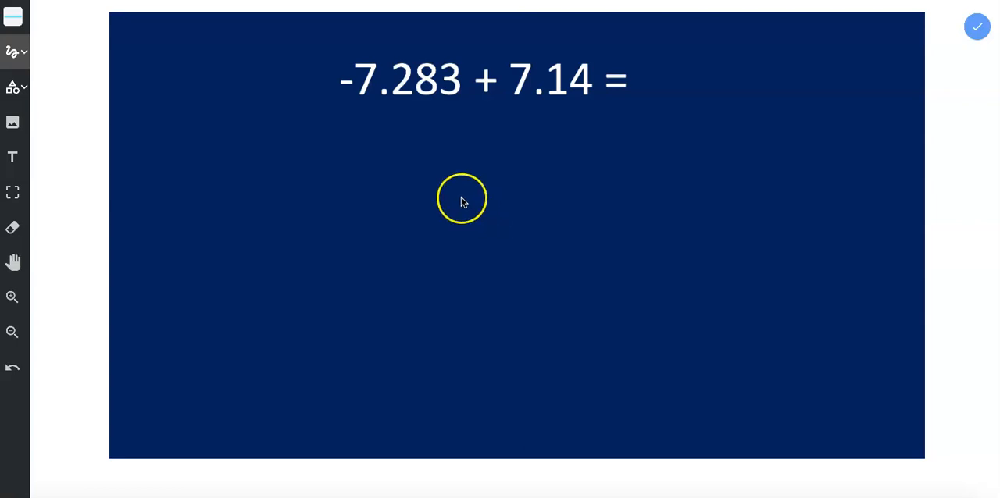
mouse_move(339, 94)
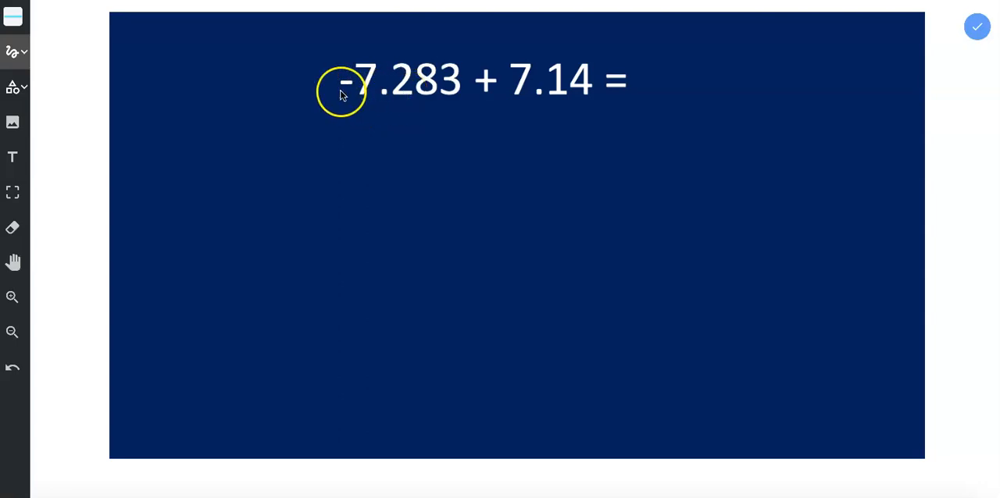
mouse_move(523, 94)
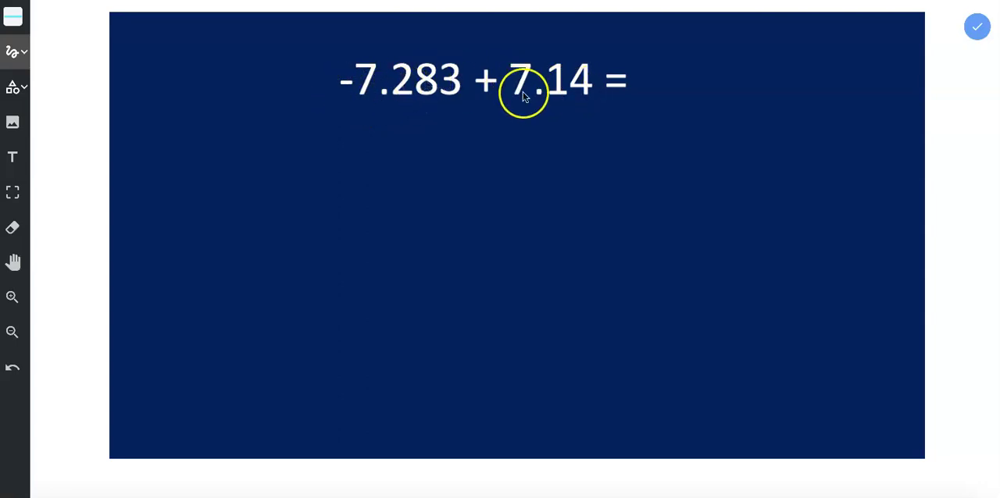
mouse_move(567, 164)
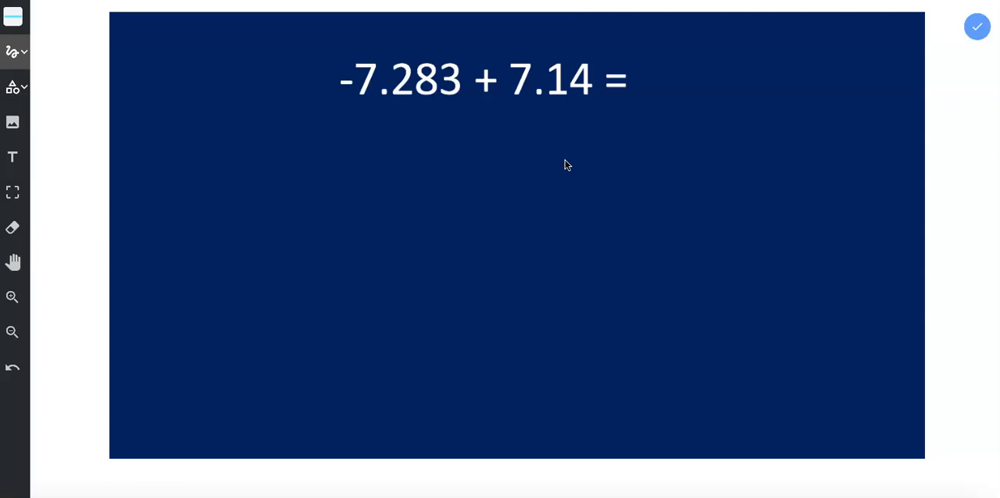
mouse_move(290, 148)
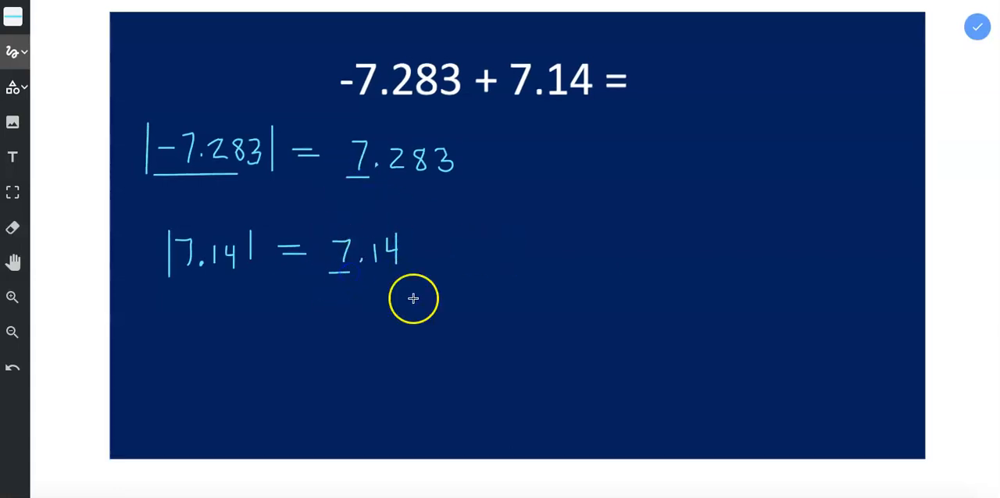
mouse_move(350, 356)
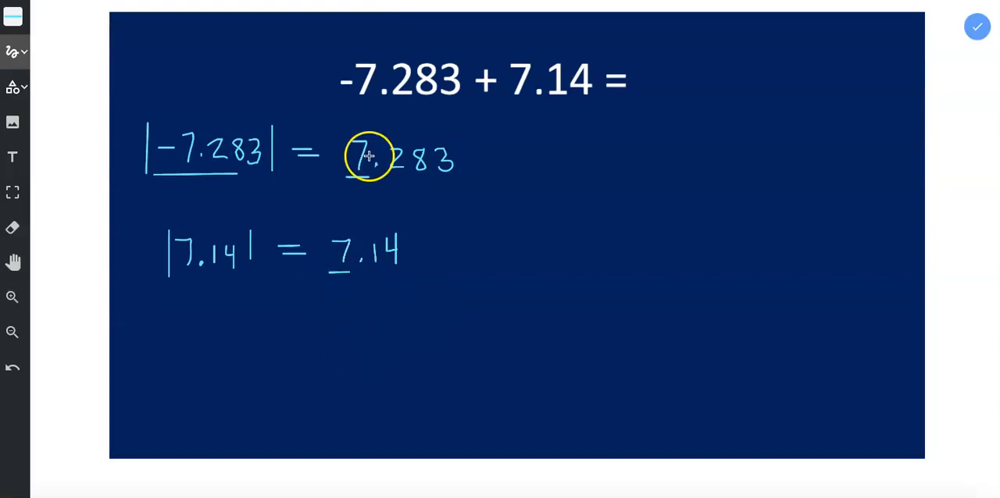
mouse_move(344, 256)
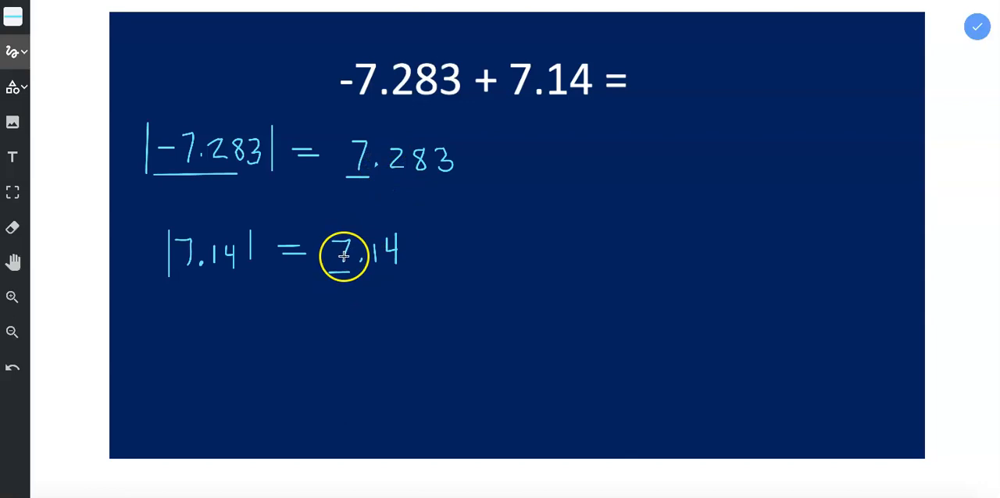
mouse_move(362, 165)
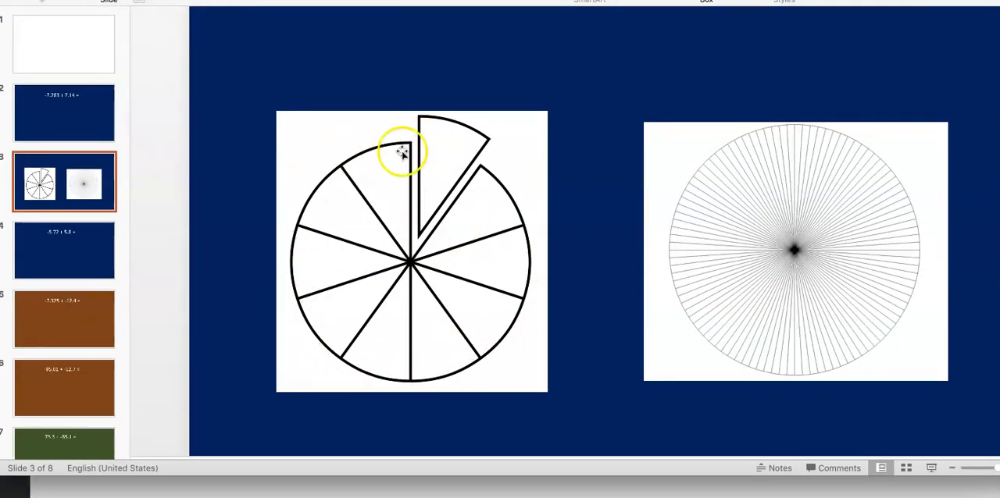
mouse_move(492, 61)
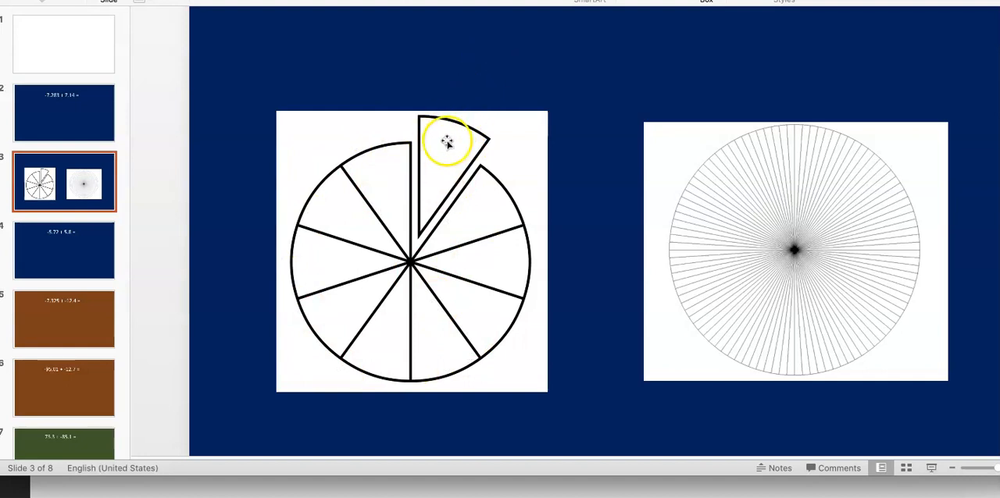
mouse_move(445, 188)
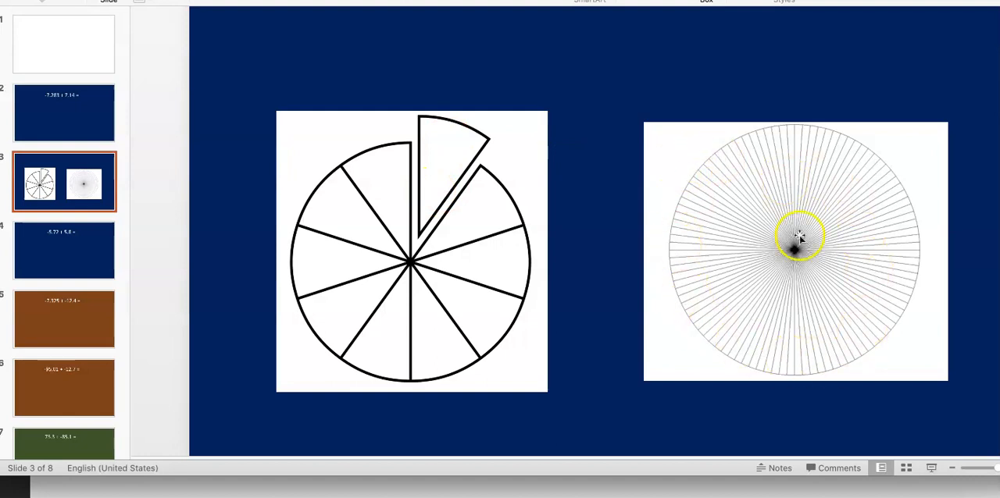
mouse_move(821, 371)
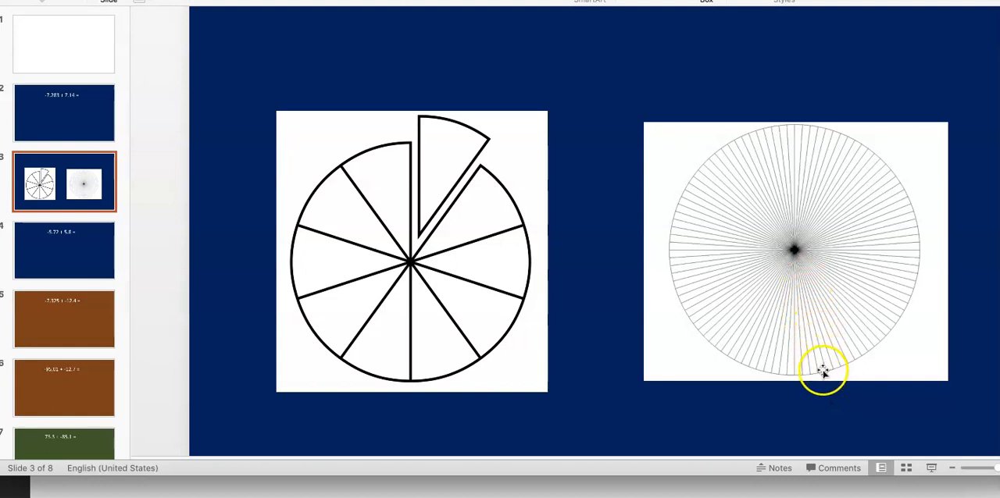
mouse_move(632, 140)
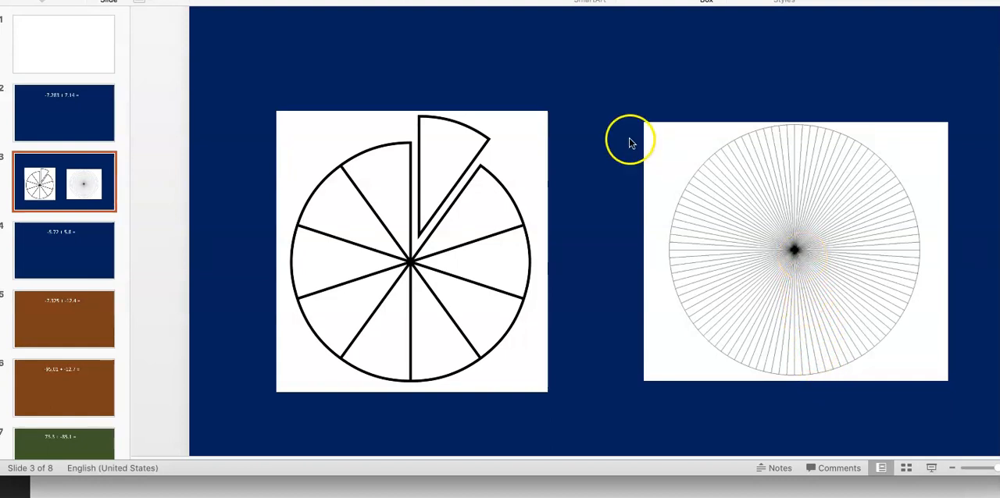
mouse_move(703, 164)
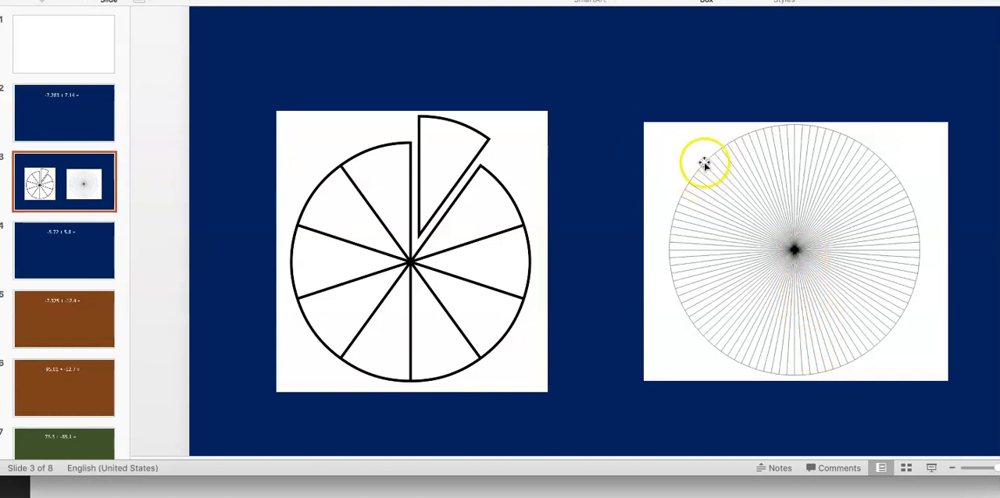
mouse_move(740, 238)
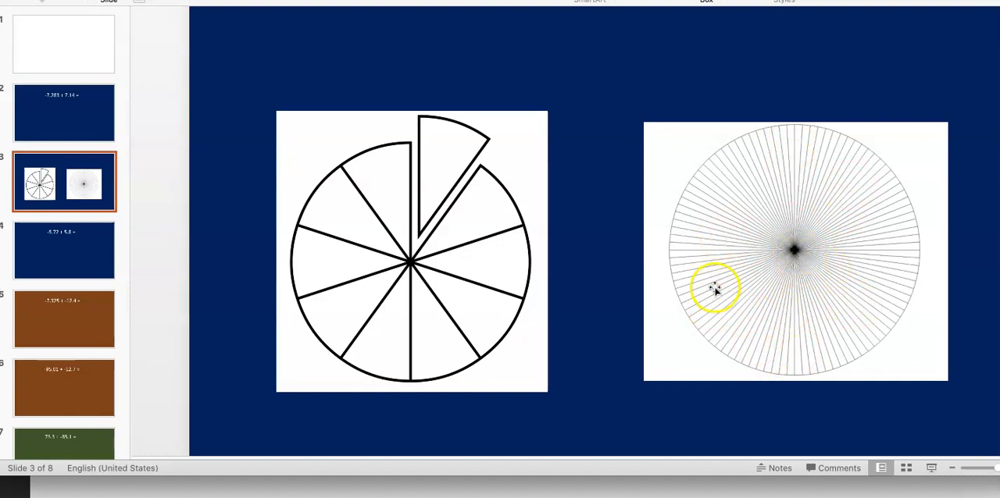
mouse_move(770, 370)
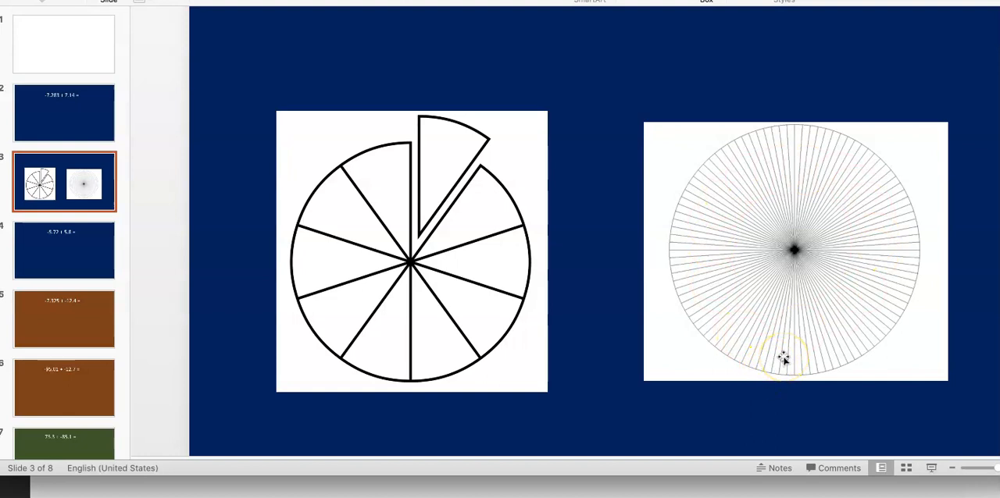
mouse_move(449, 151)
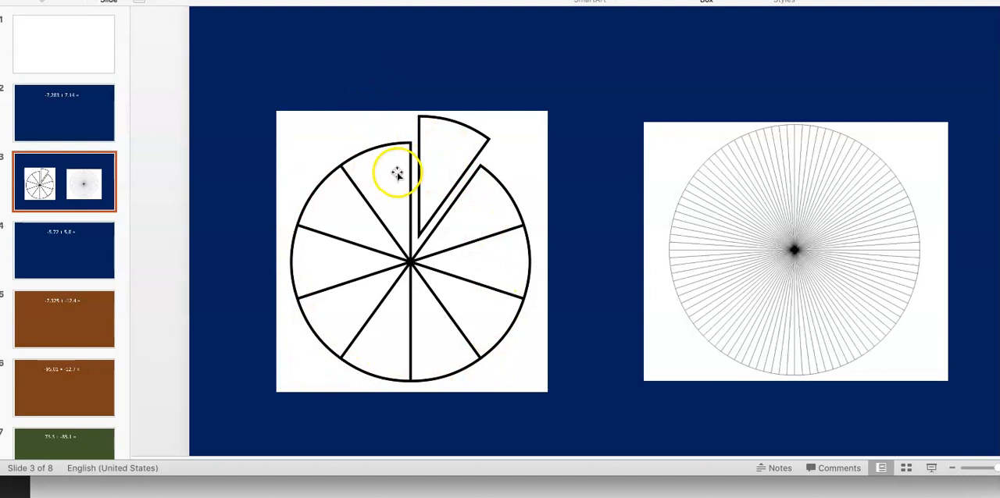
mouse_move(867, 173)
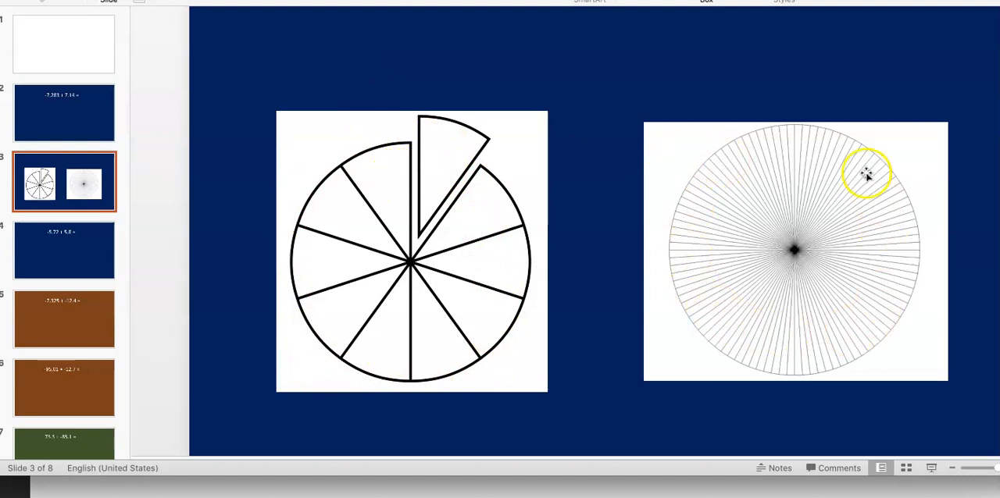
Show PowerPoint slide 3 with the two sliced-circle diagrams
left_click_drag(866, 173, 699, 239)
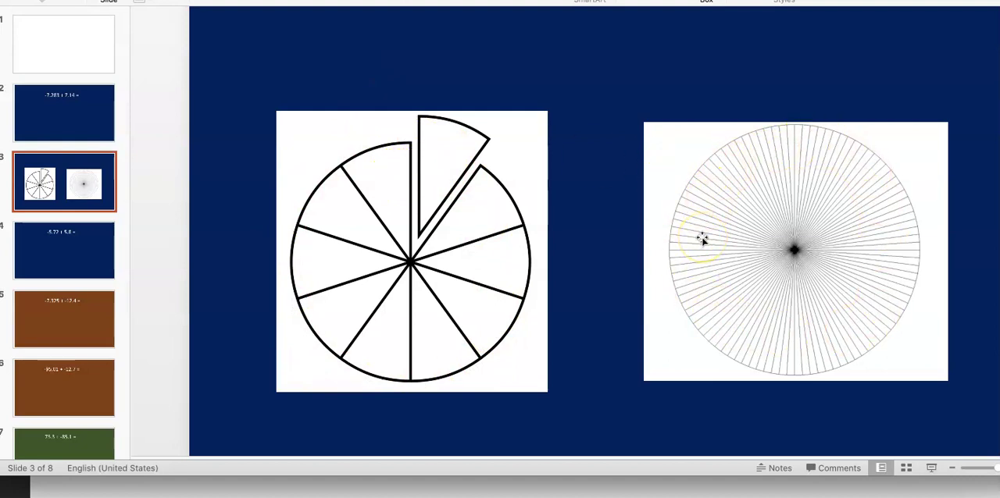
mouse_move(681, 258)
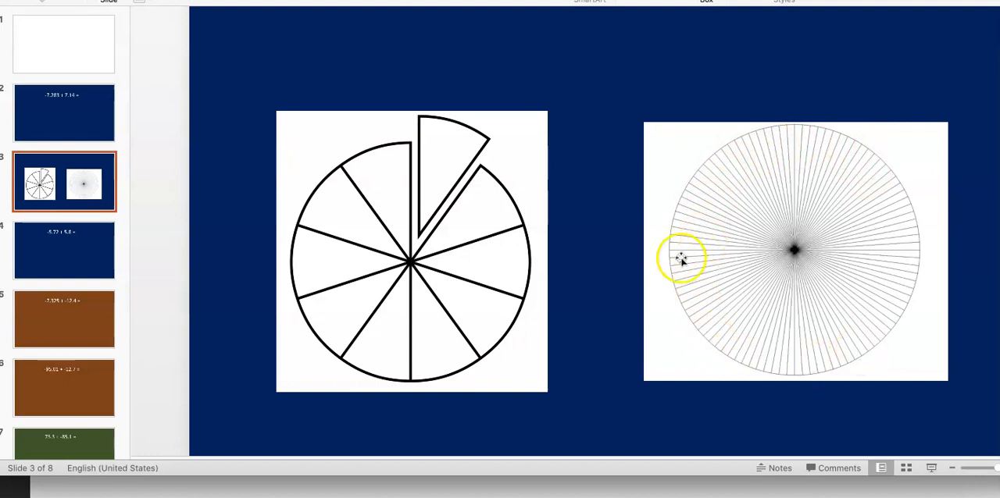
mouse_move(574, 297)
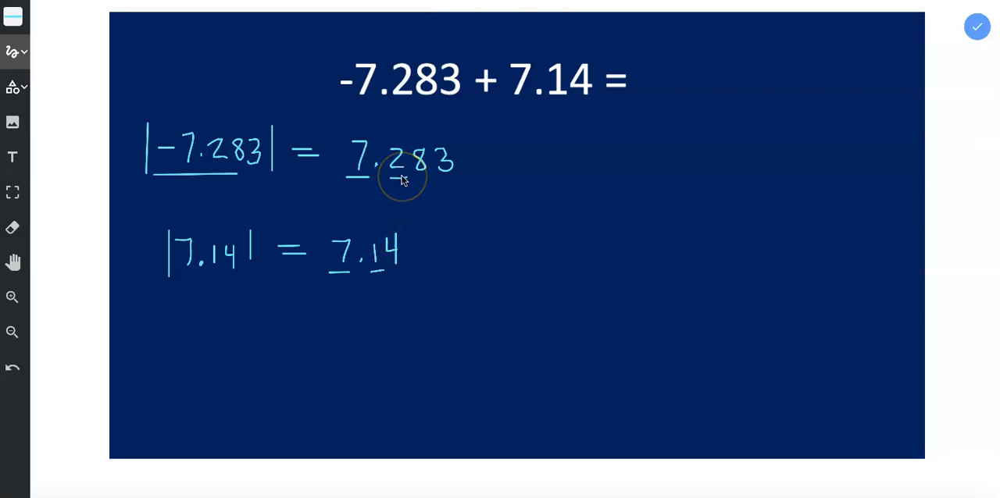
mouse_move(386, 125)
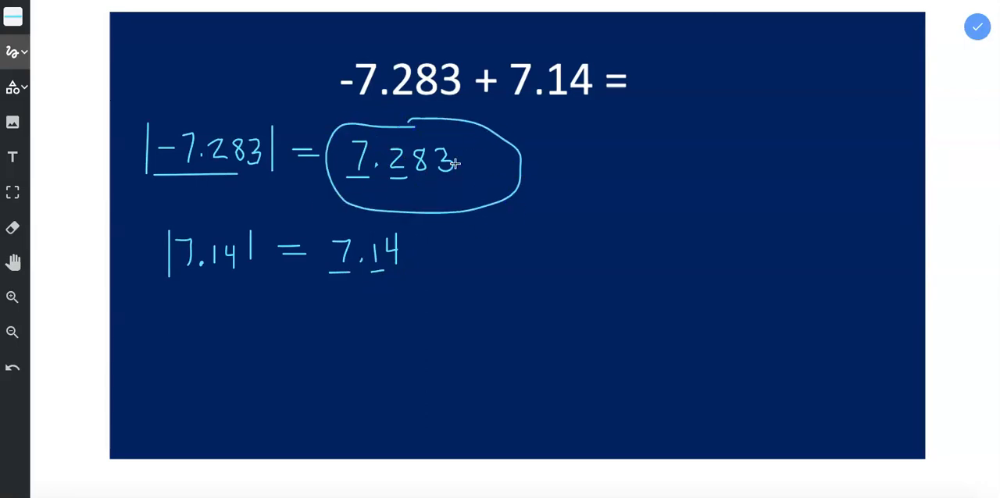
mouse_move(473, 185)
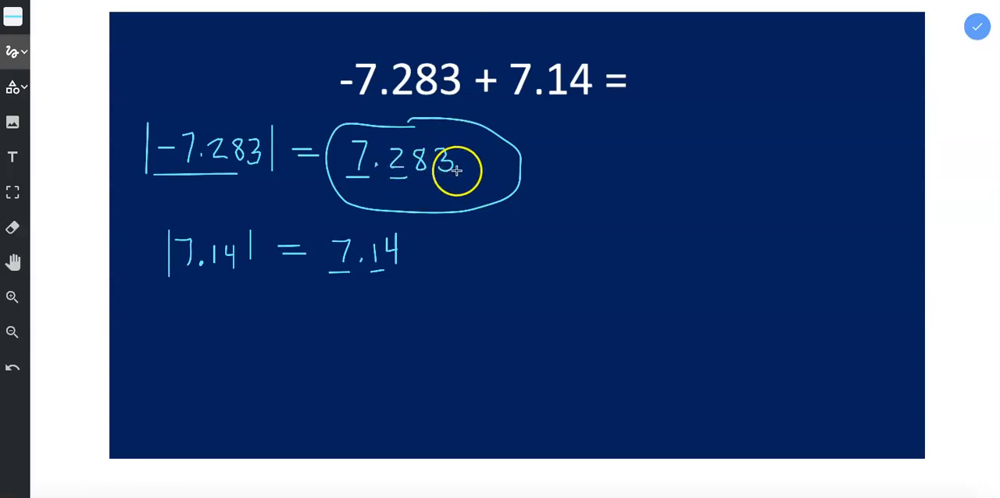
mouse_move(409, 261)
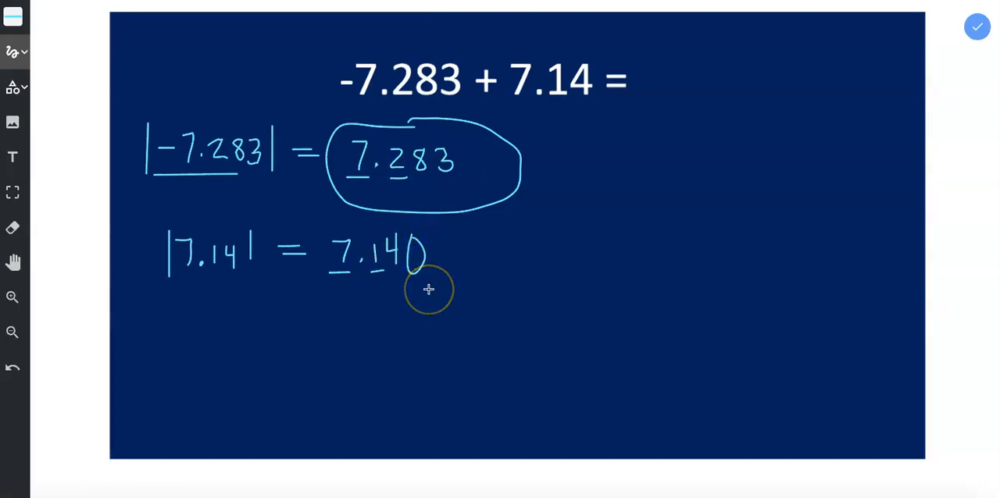
mouse_move(379, 261)
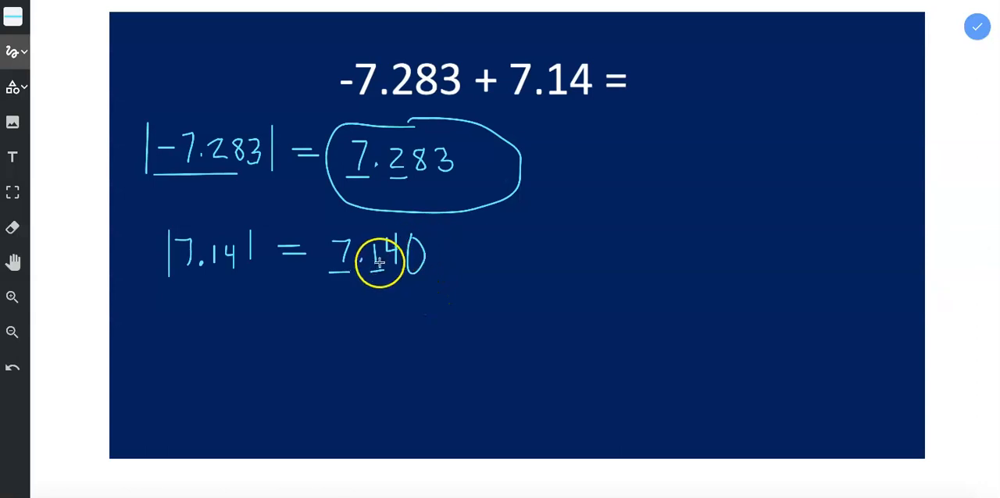
mouse_move(404, 209)
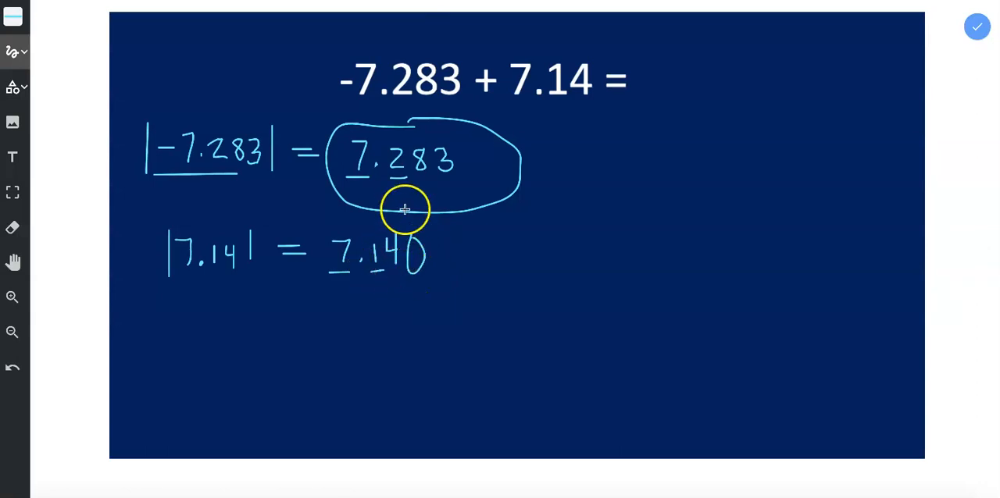
mouse_move(427, 180)
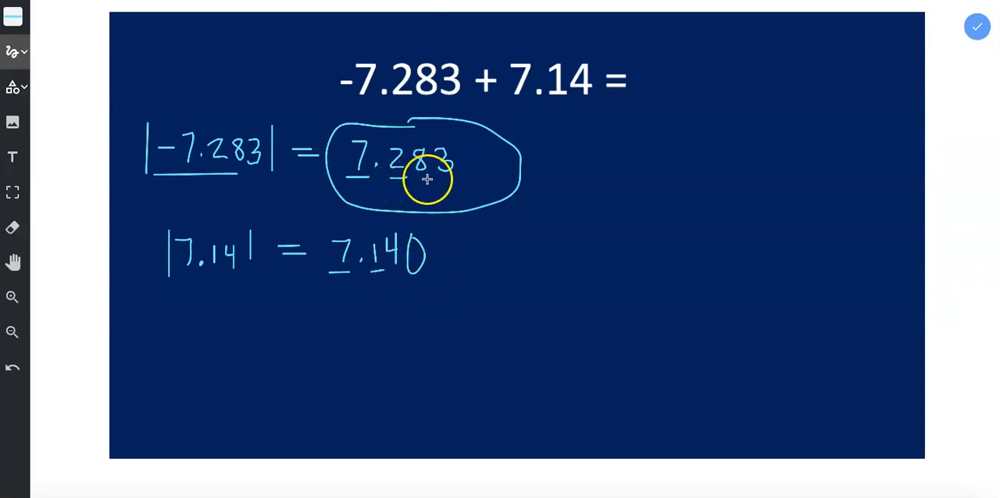
mouse_move(416, 268)
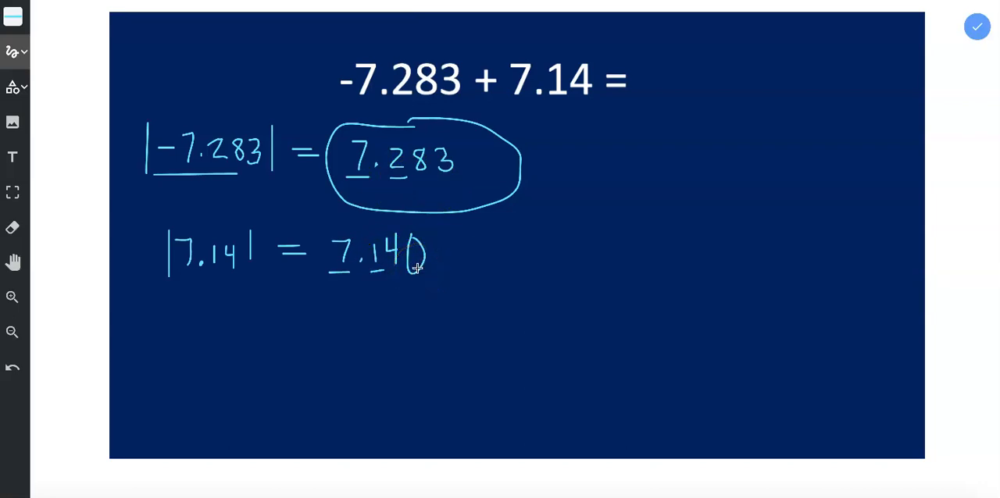
mouse_move(720, 126)
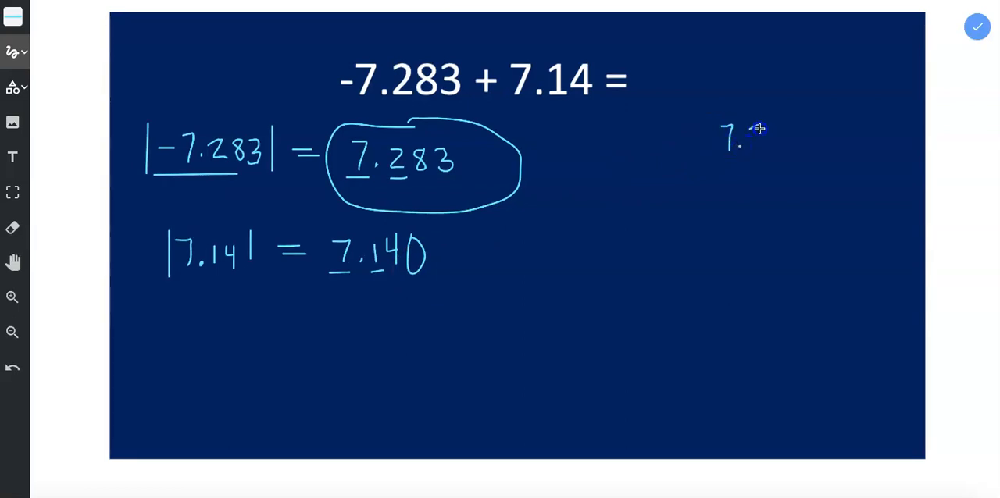
Write 7.283 above 7.140 on the right side of the slide
left_click_drag(750, 137, 785, 140)
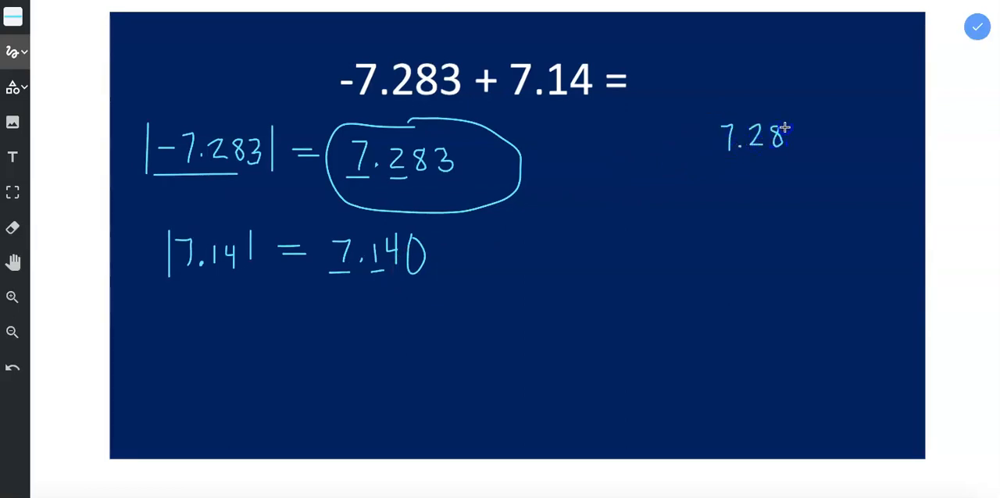
left_click_drag(781, 137, 727, 172)
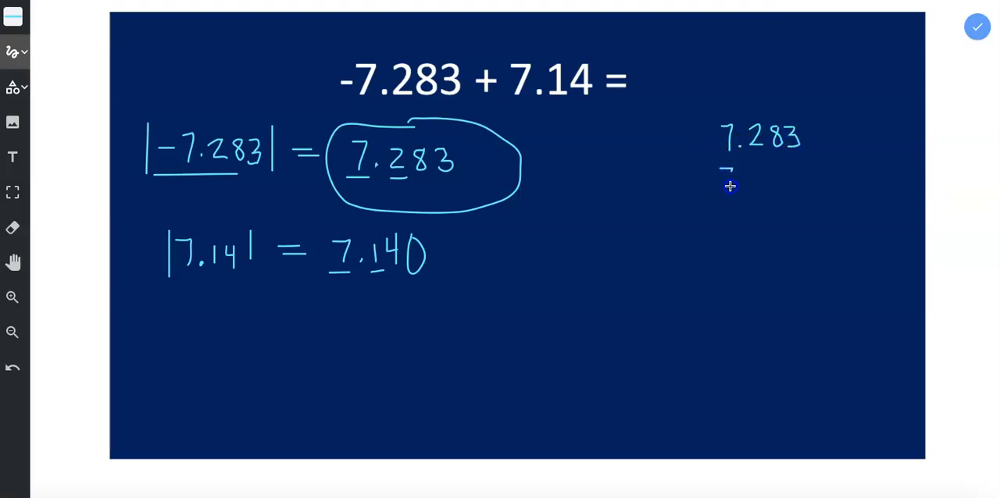
left_click_drag(723, 184, 774, 184)
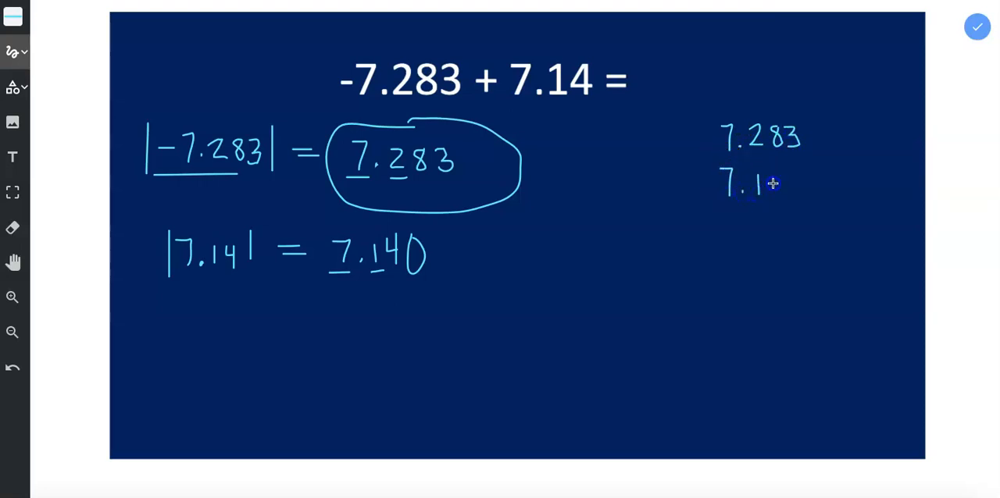
left_click_drag(773, 184, 809, 192)
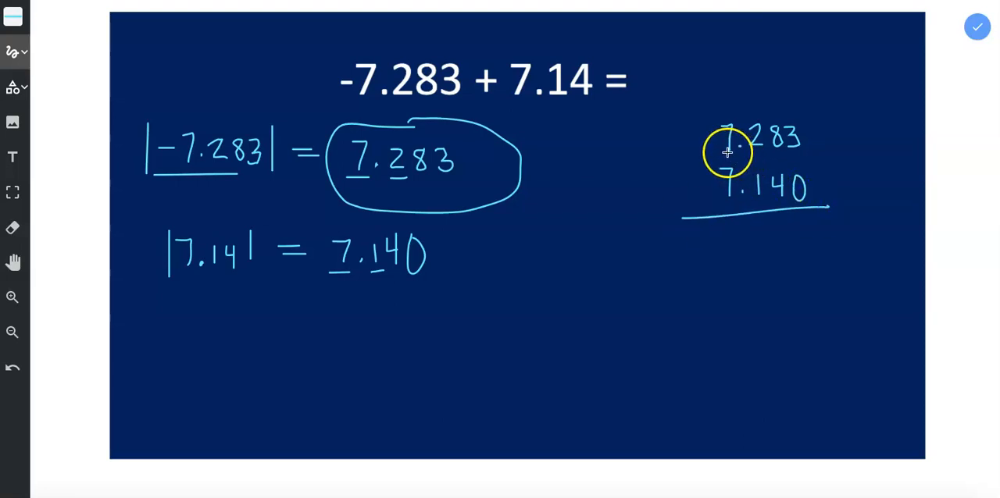
mouse_move(769, 159)
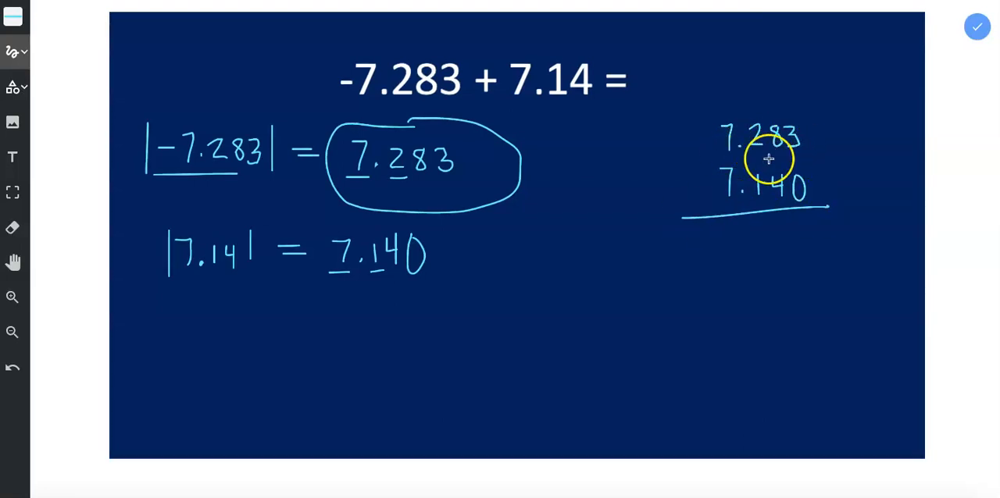
mouse_move(704, 166)
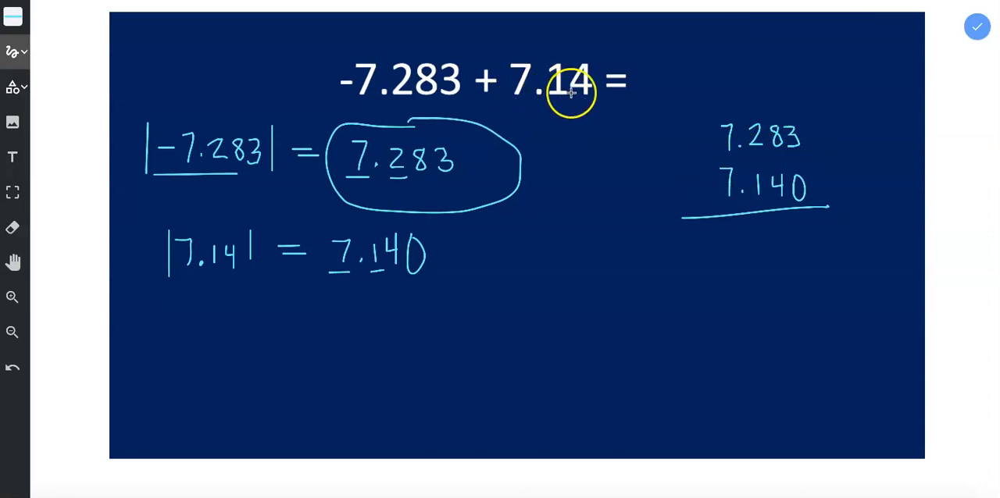
mouse_move(723, 201)
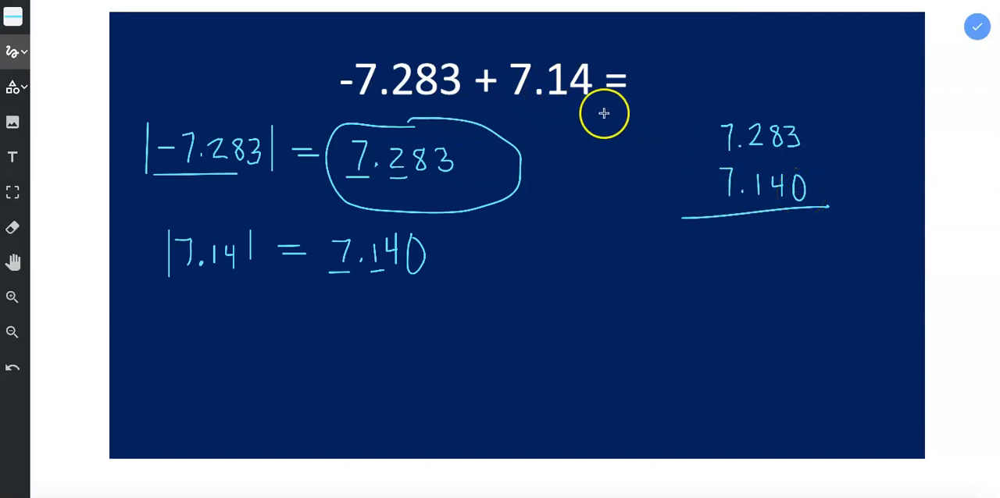
mouse_move(688, 192)
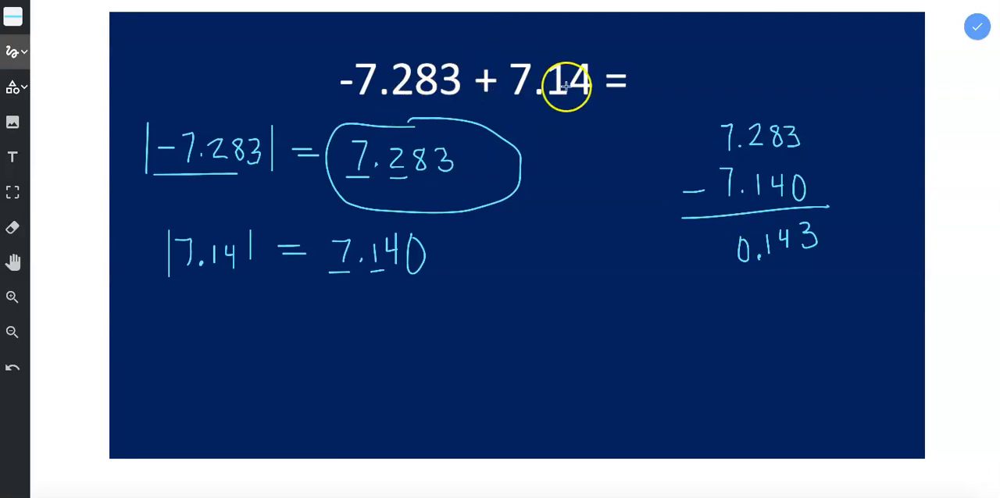
mouse_move(561, 97)
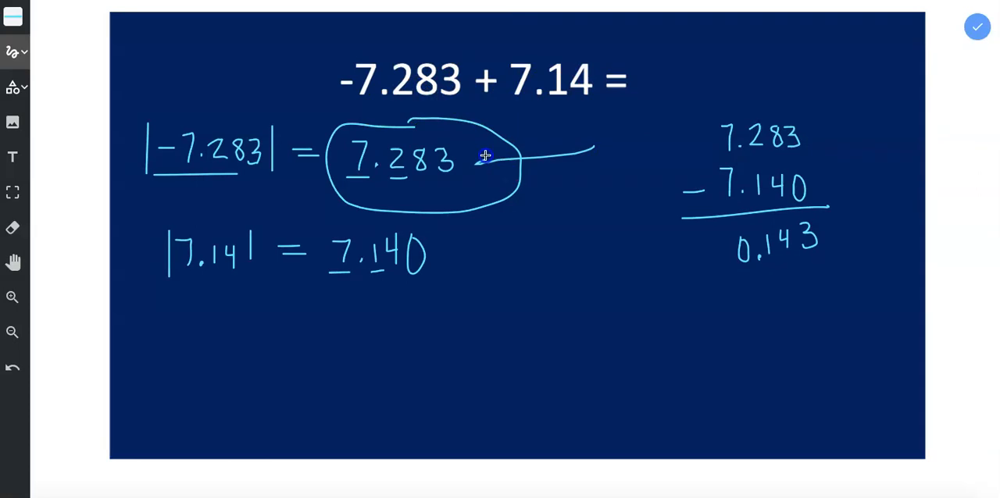
Draw an arrow pointing back at the circled 7.283
left_click_drag(493, 156, 332, 117)
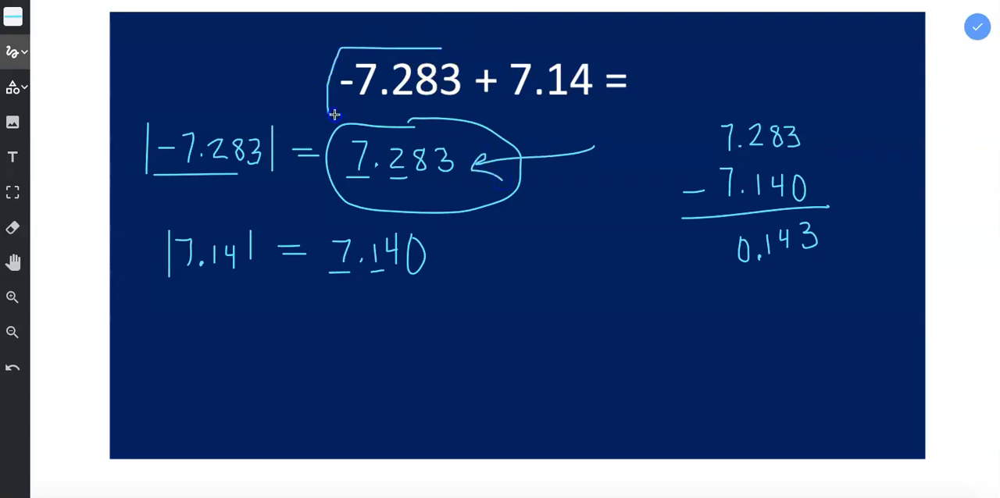